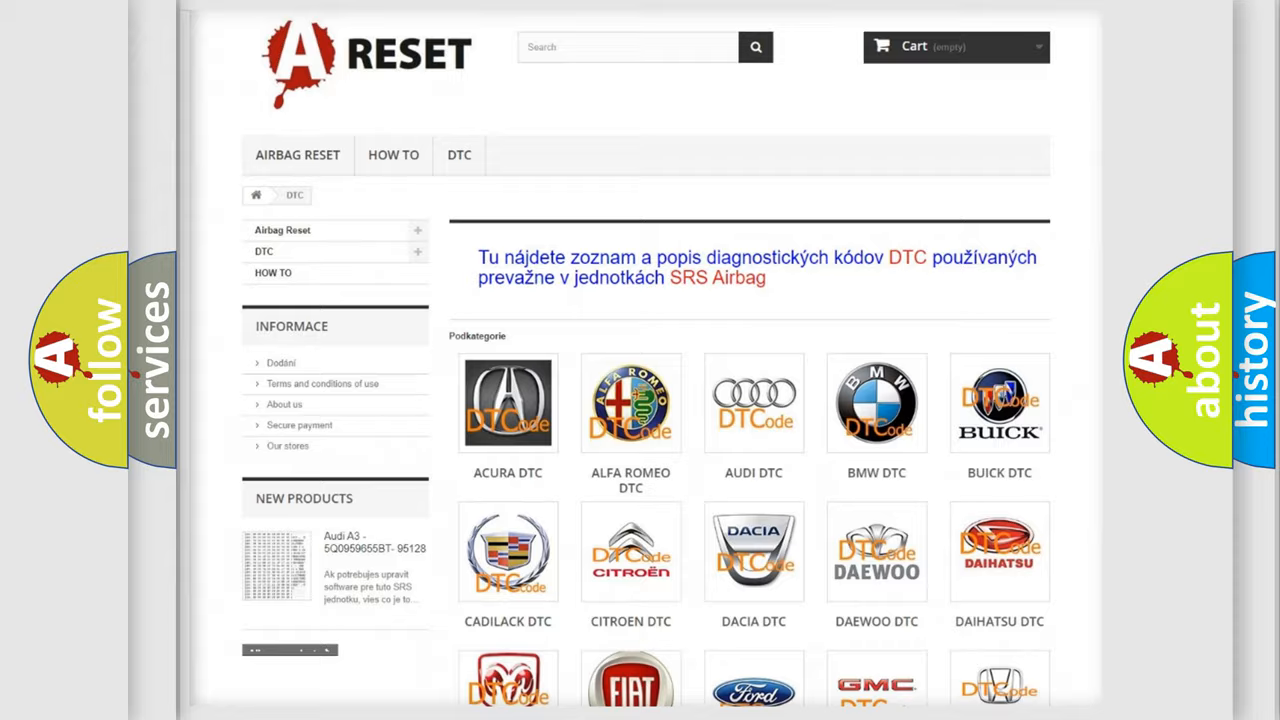
Bring the Toyota, Volkswagen and Volvo DTC tiles into view at the list's end.
scroll("down", 3)
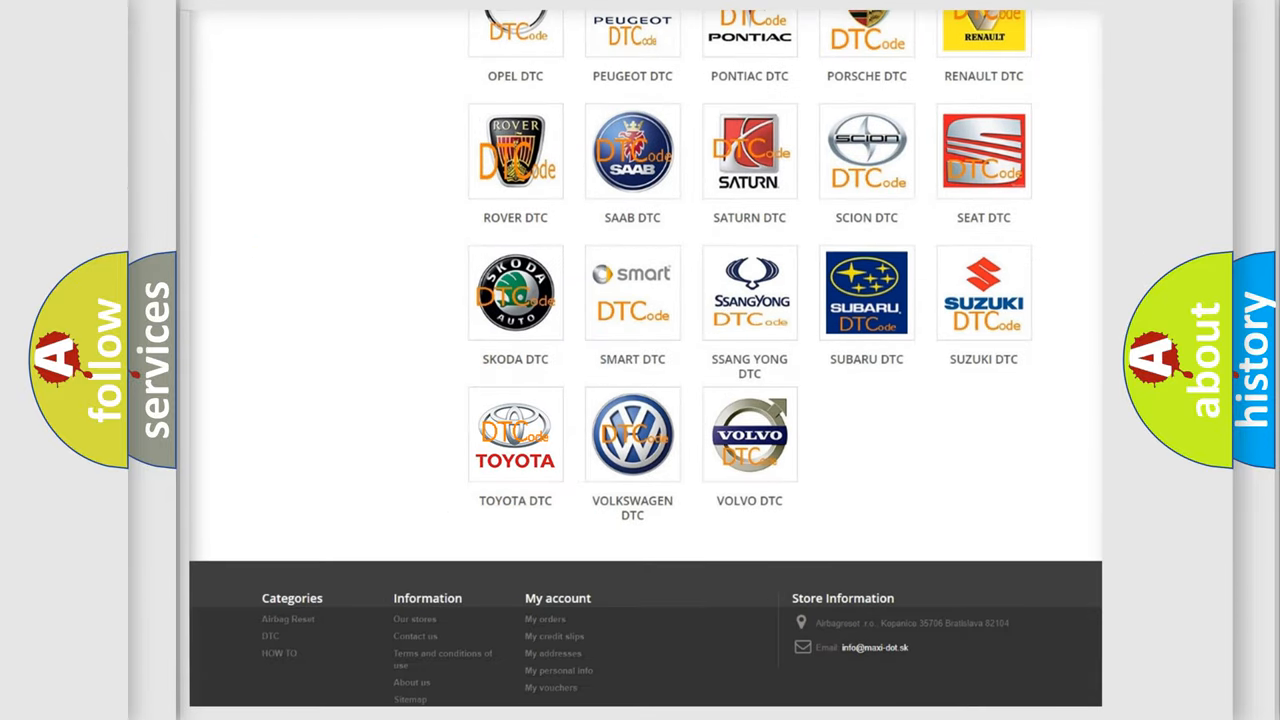
Show the Toyota SRS airbag code grid with codes such as B0001:11 and B1031.
left_click(516, 434)
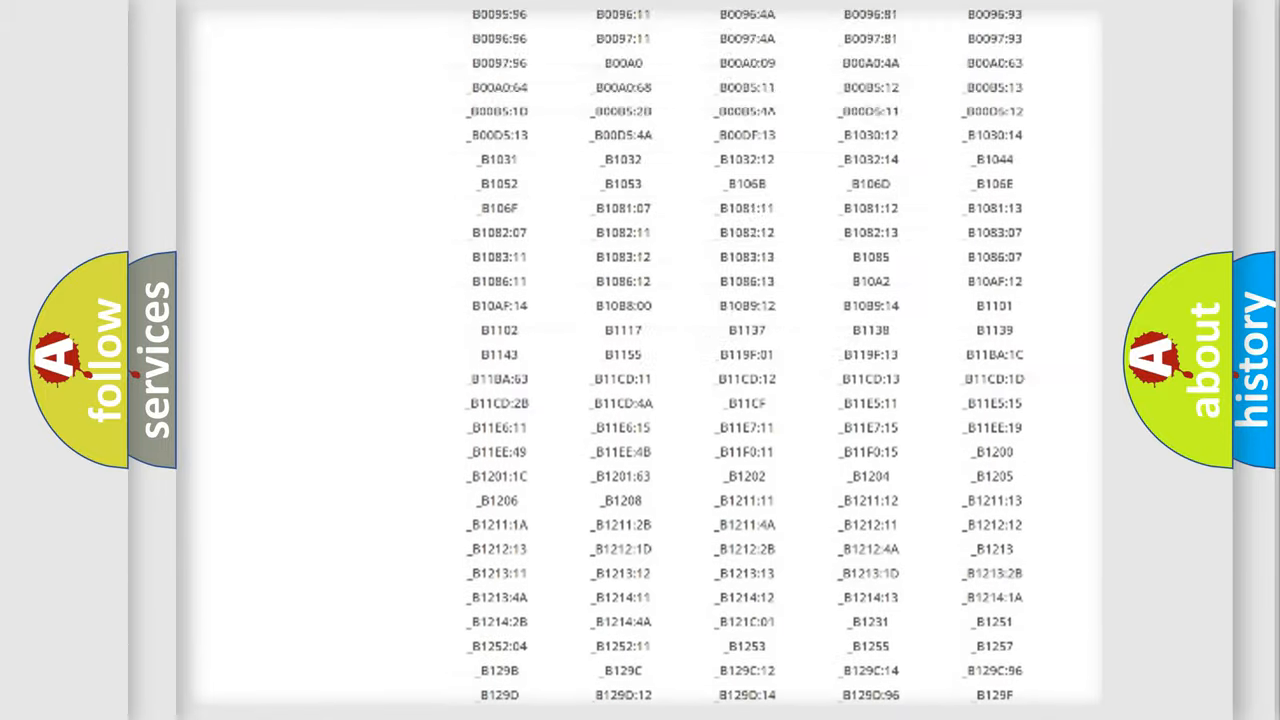
scroll("up", 3)
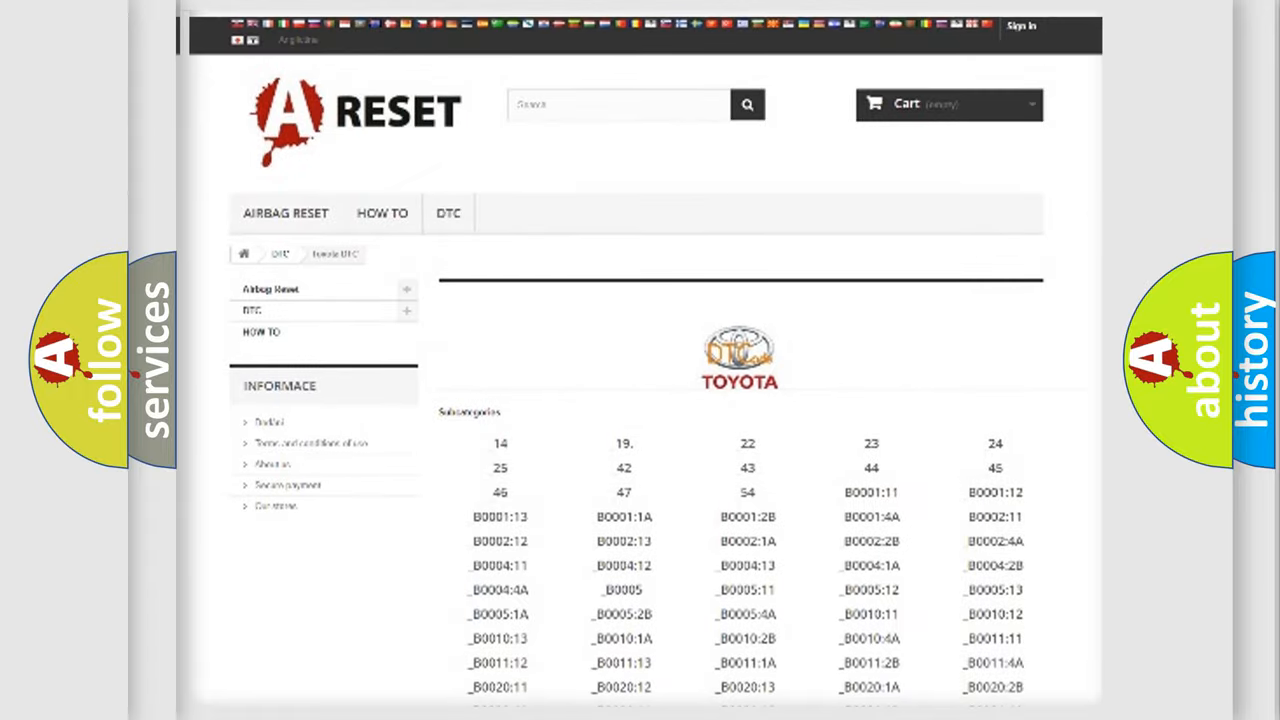